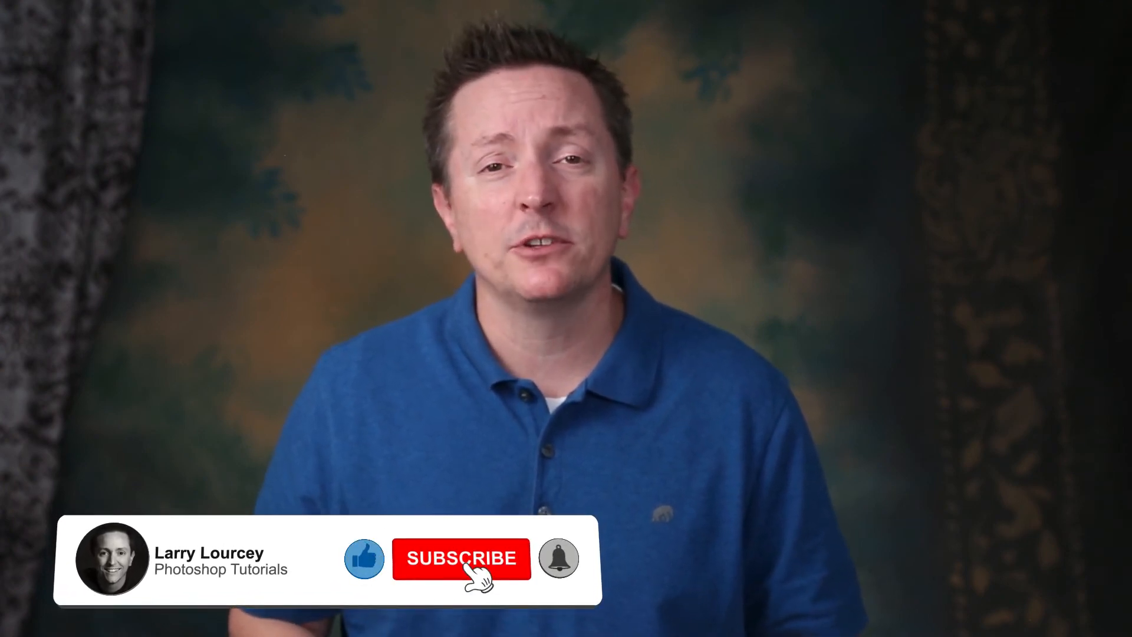
click(461, 558)
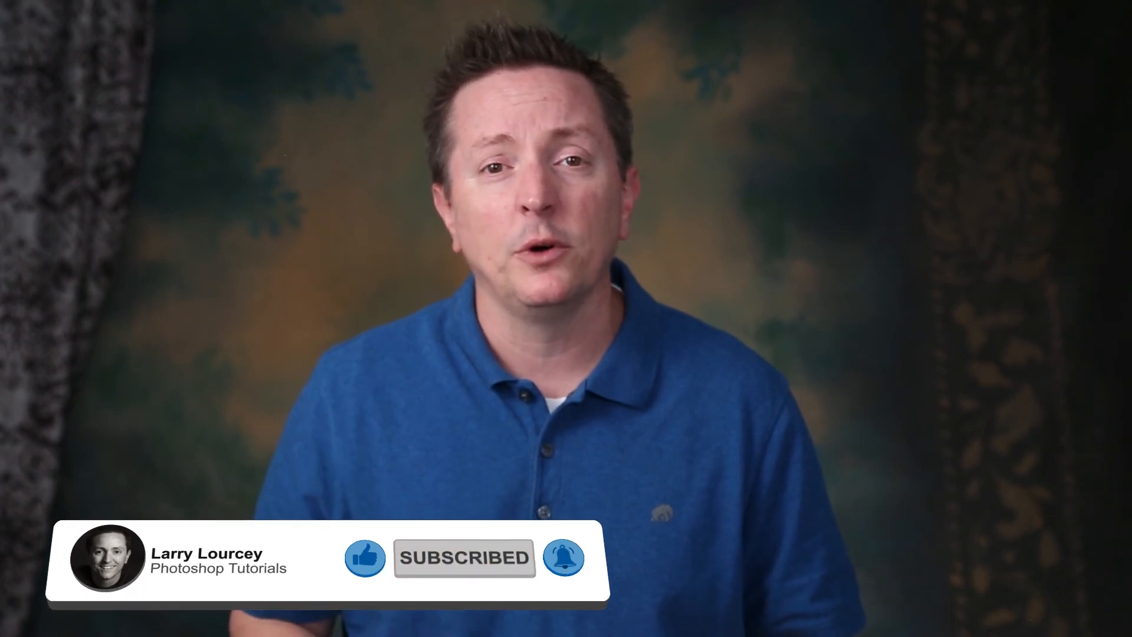